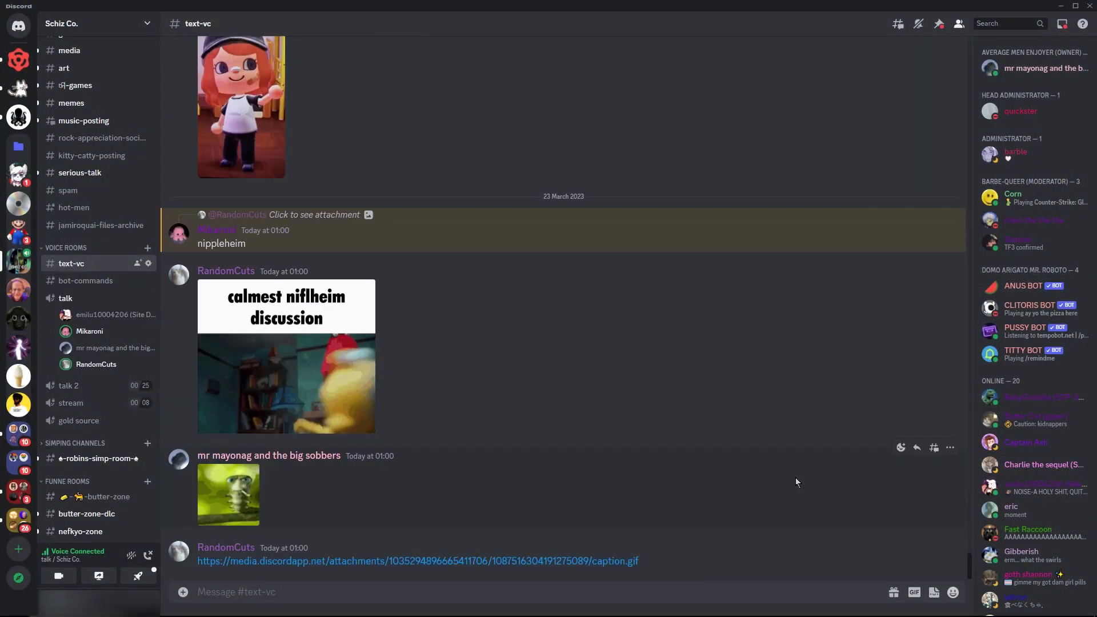
- Scroll down the #text-vc feed past the meme posts to a greentext screenshot and tweet image
scroll(down, 3)
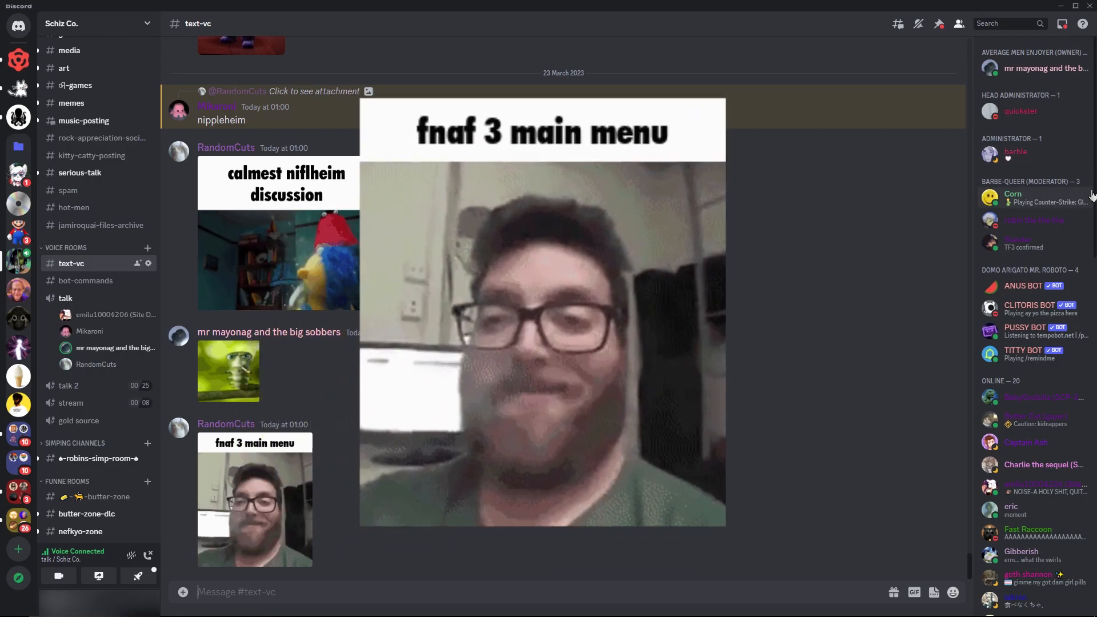
scroll(down, 3)
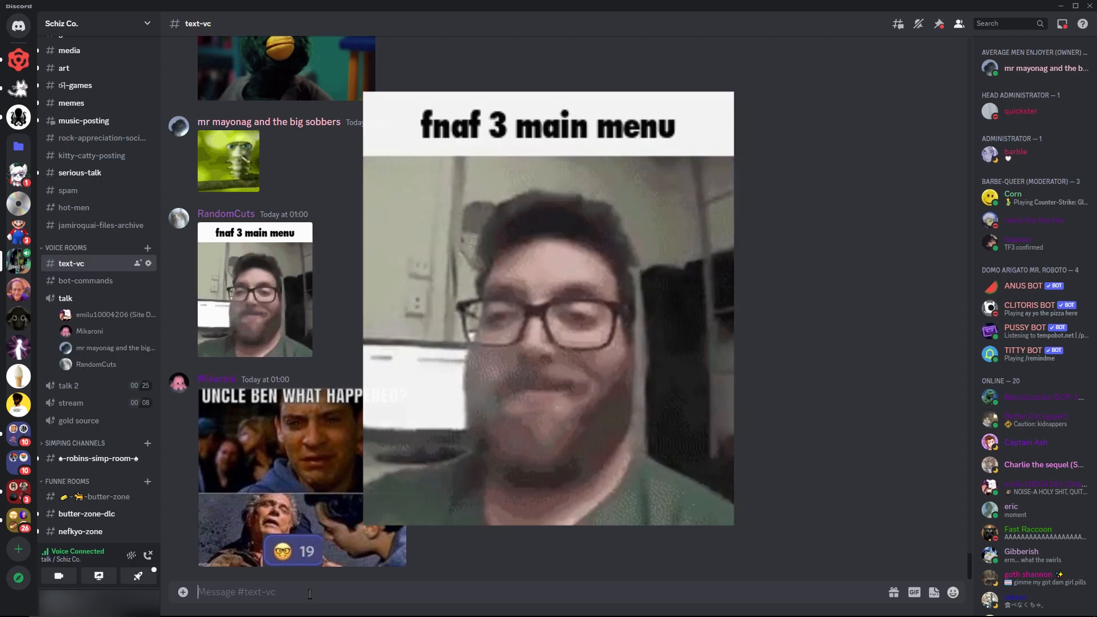
scroll(down, 3)
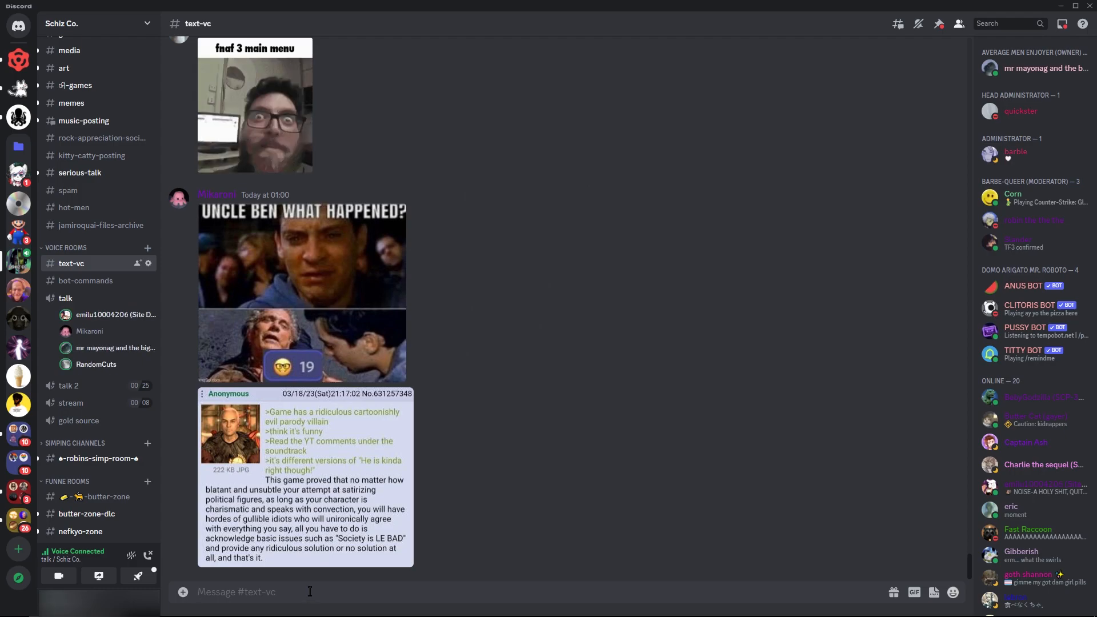
scroll(down, 3)
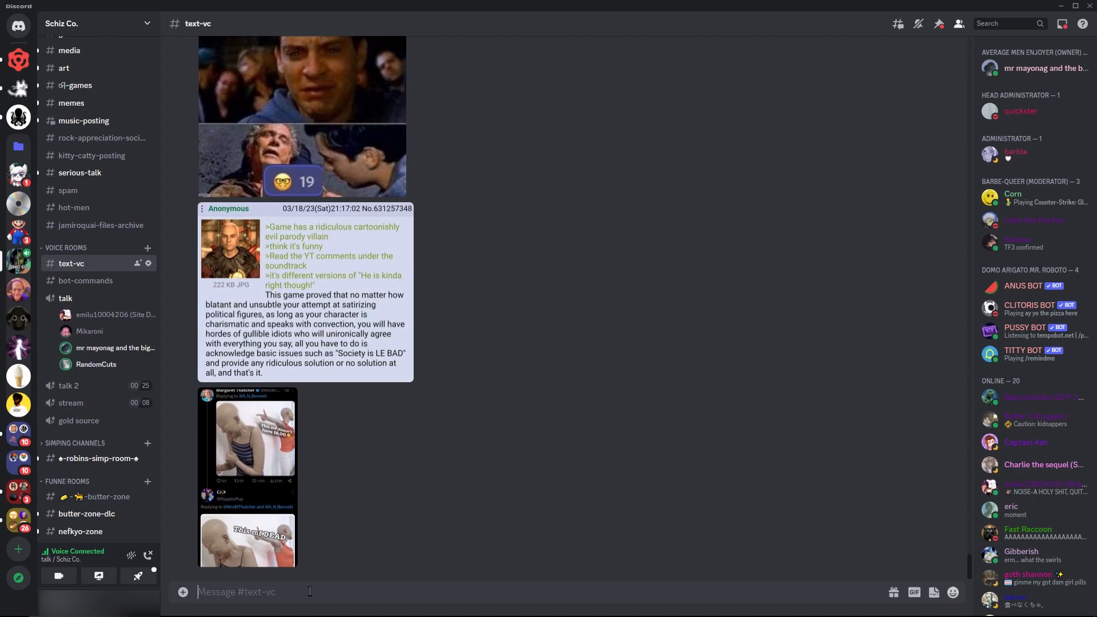
mouse_move(384, 562)
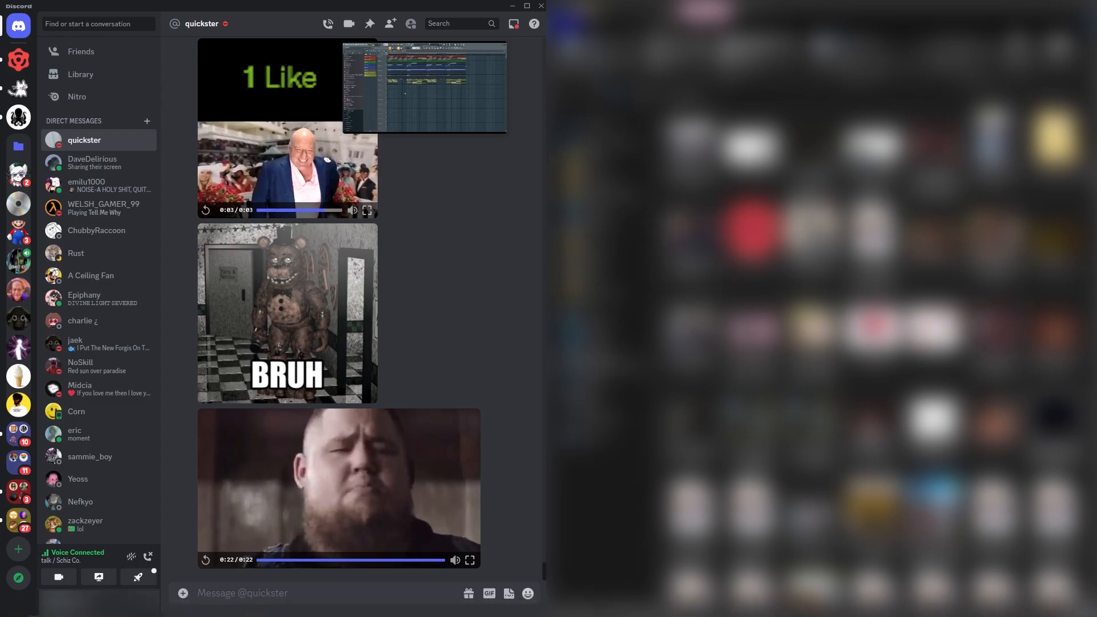
mouse_move(18, 116)
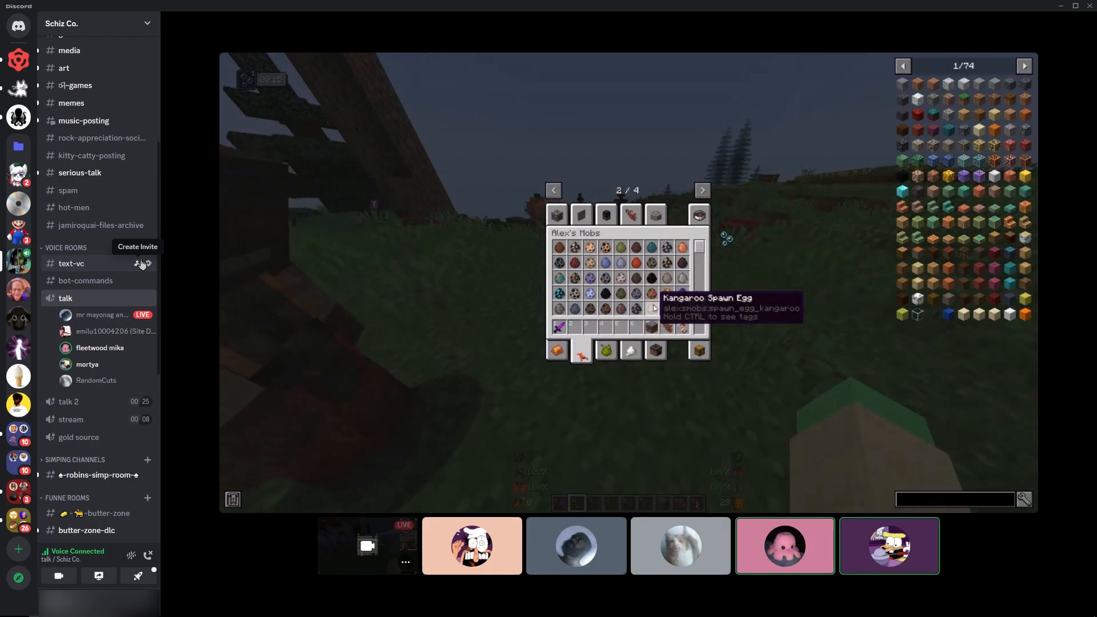
mouse_move(679, 307)
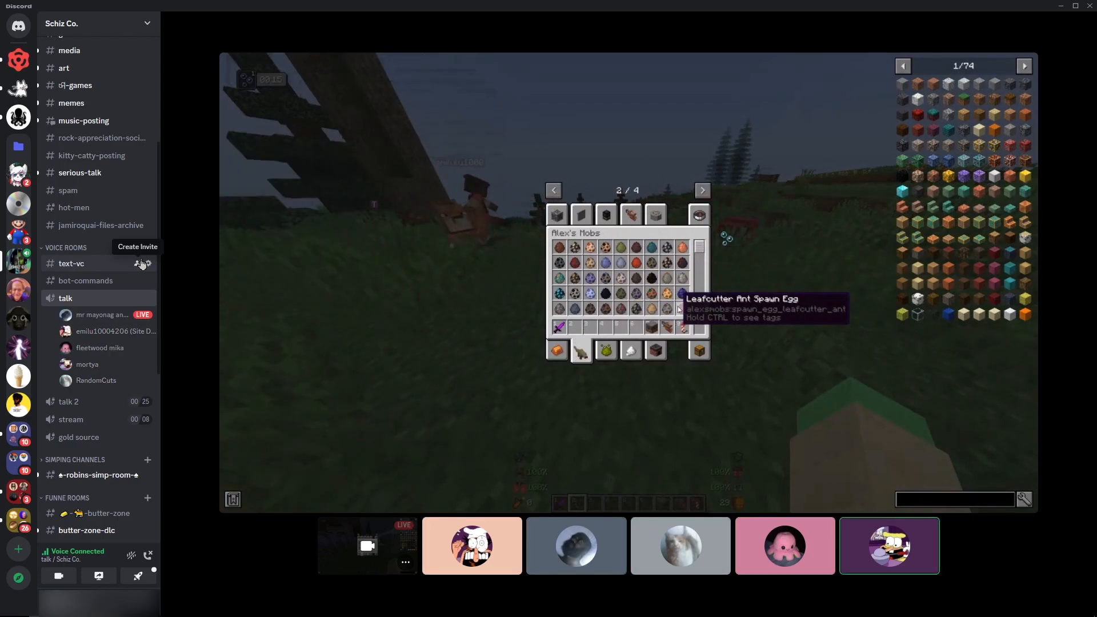
mouse_move(559, 328)
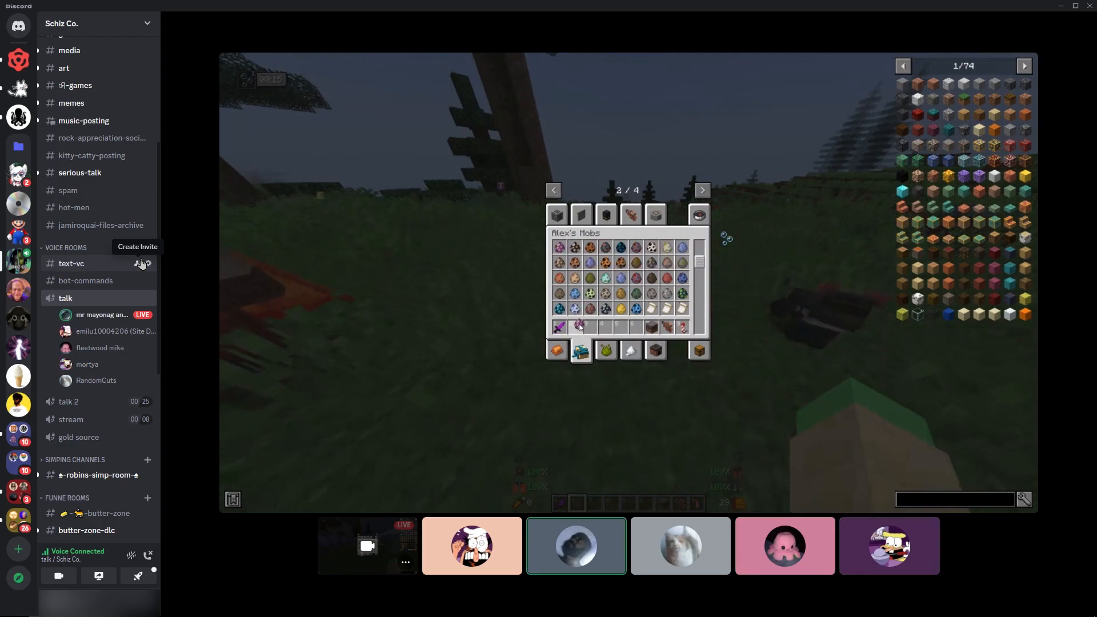
click(471, 547)
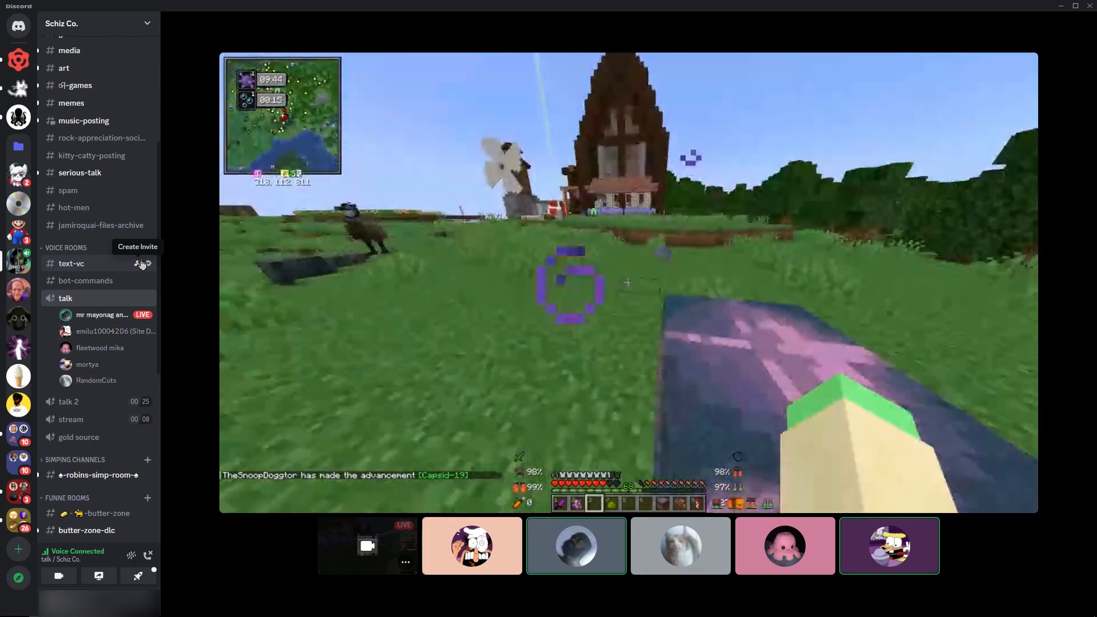
key(e)
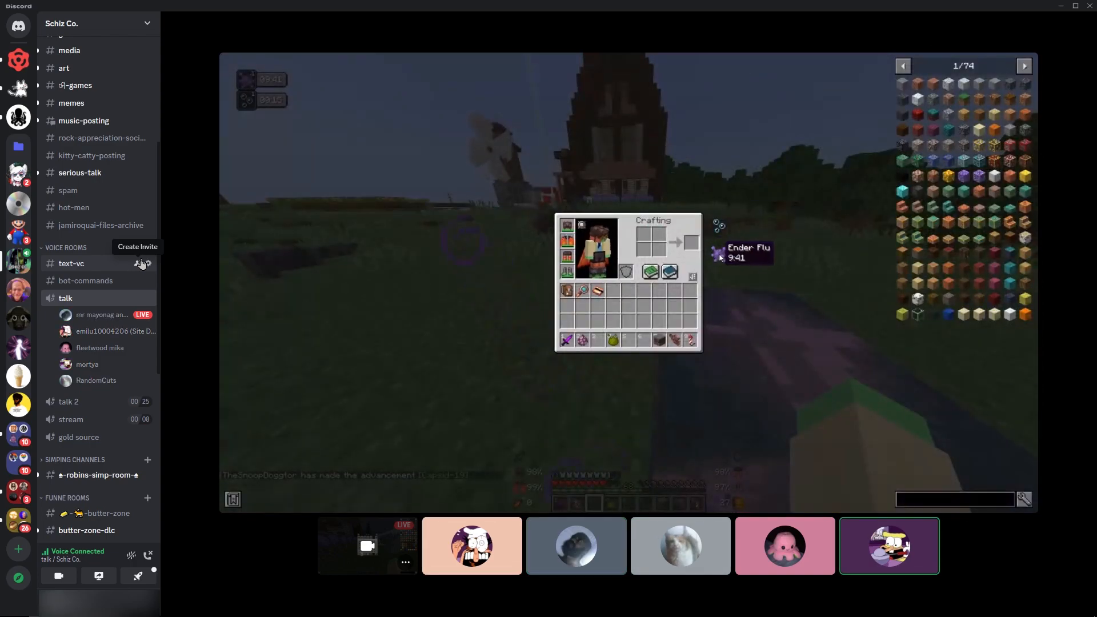